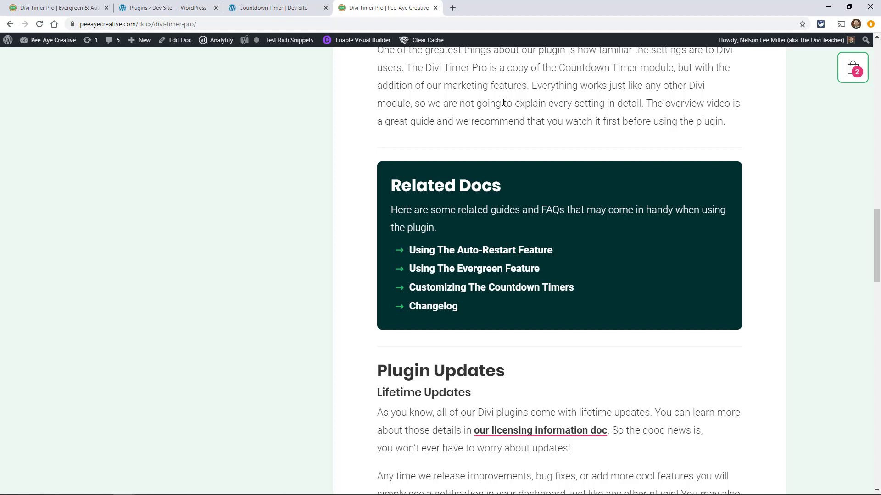
pyautogui.moveTo(552, 177)
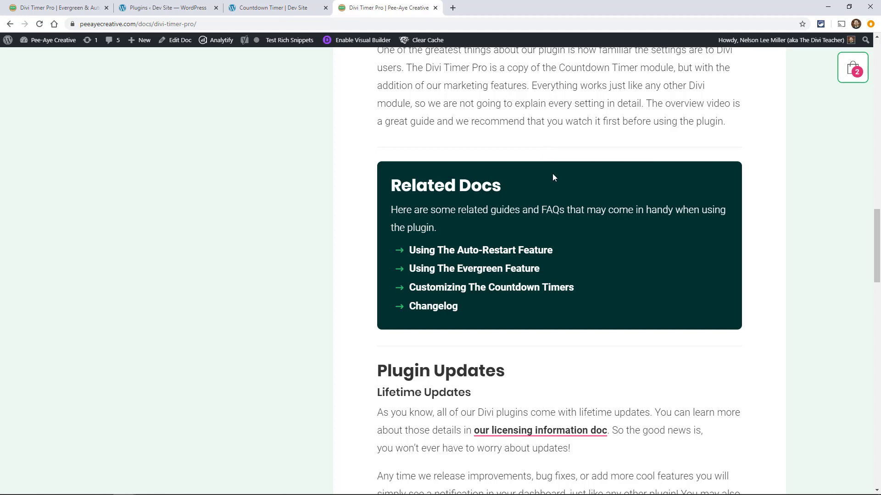
pyautogui.moveTo(473, 268)
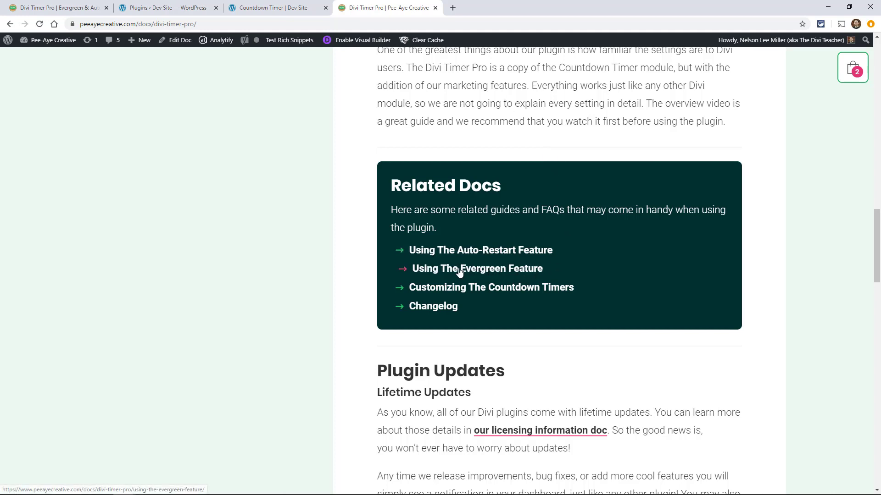
# Open the 'Using The Evergreen Feature' guide and scroll to its timer type, duration and ending action notes.
pyautogui.click(476, 269)
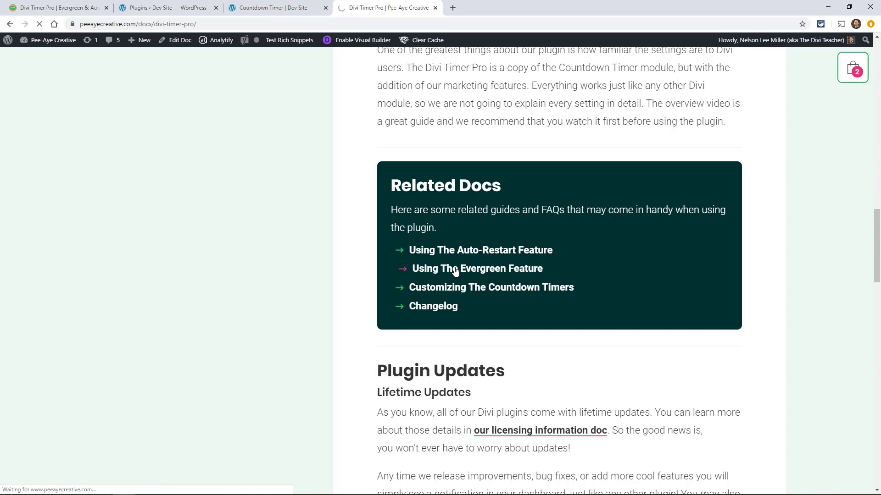
pyautogui.click(476, 268)
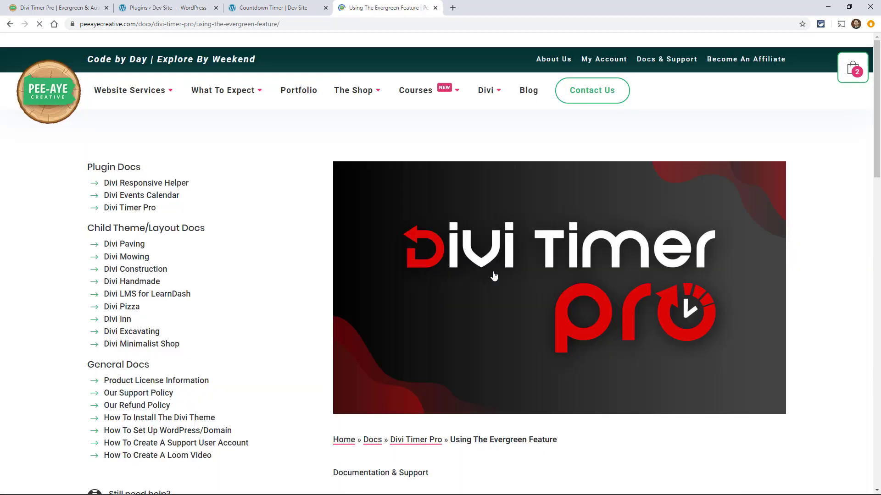
pyautogui.scroll(-3)
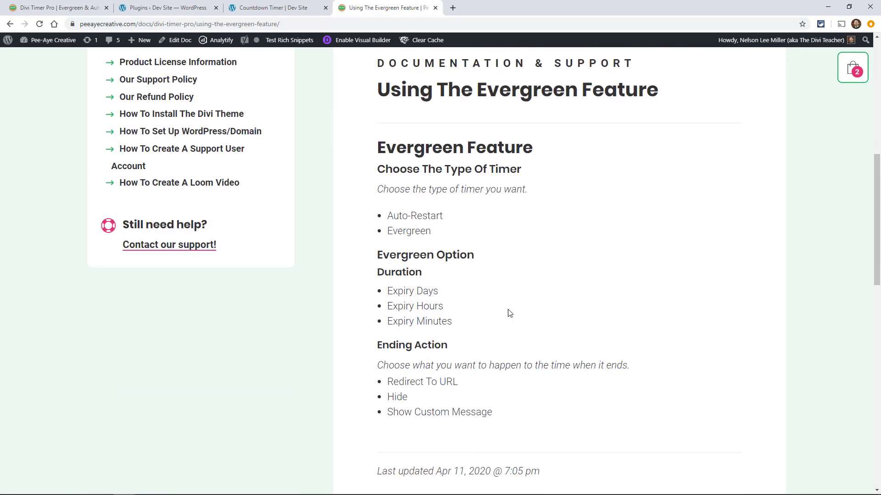
pyautogui.scroll(-3)
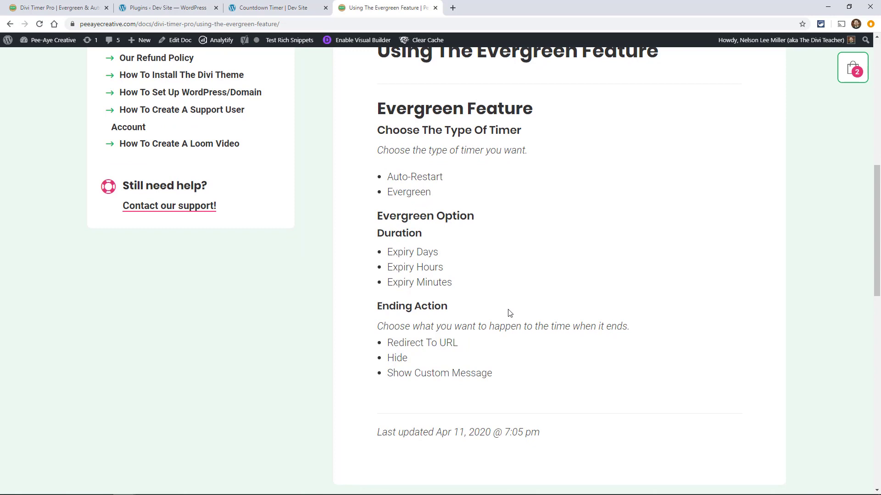
pyautogui.click(56, 7)
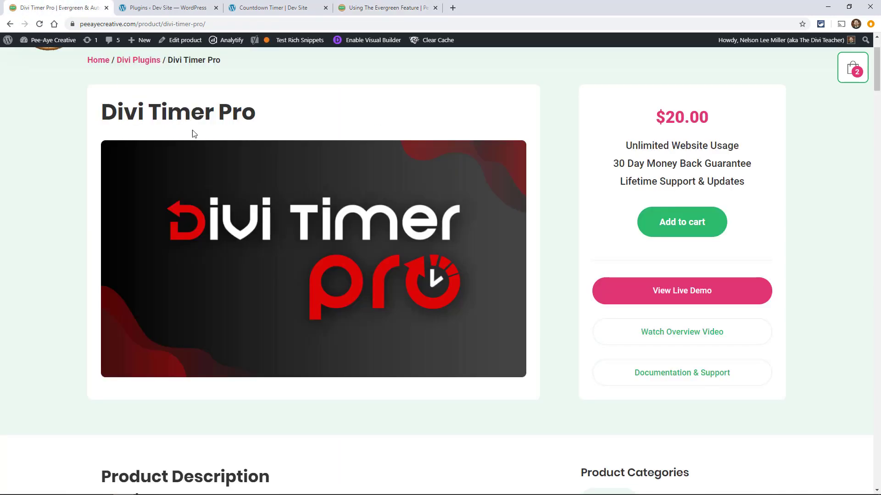
pyautogui.moveTo(355, 252)
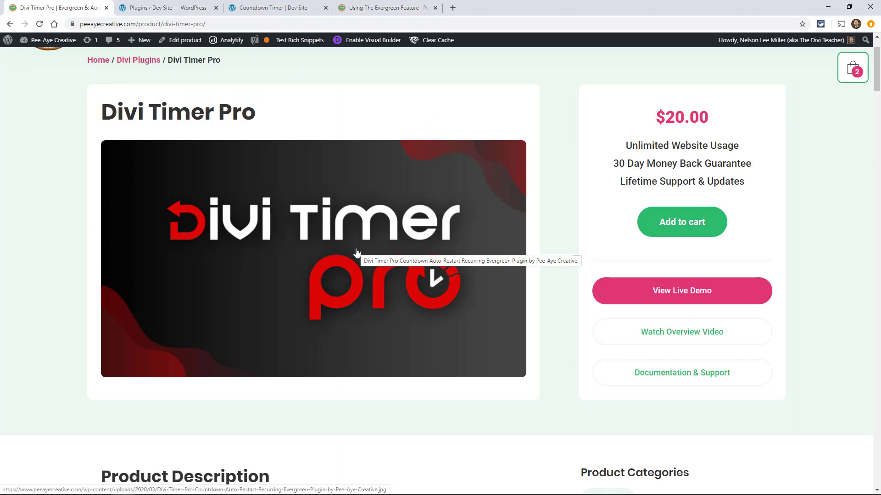
pyautogui.moveTo(332, 261)
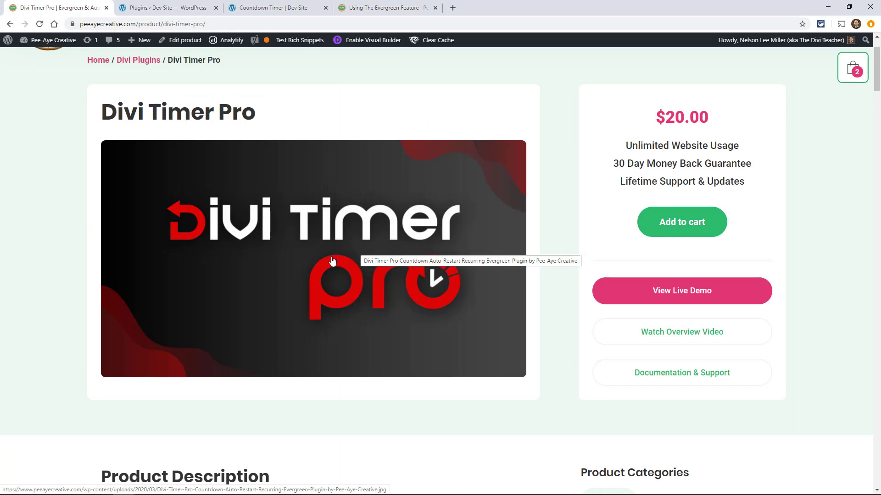
pyautogui.moveTo(546, 283)
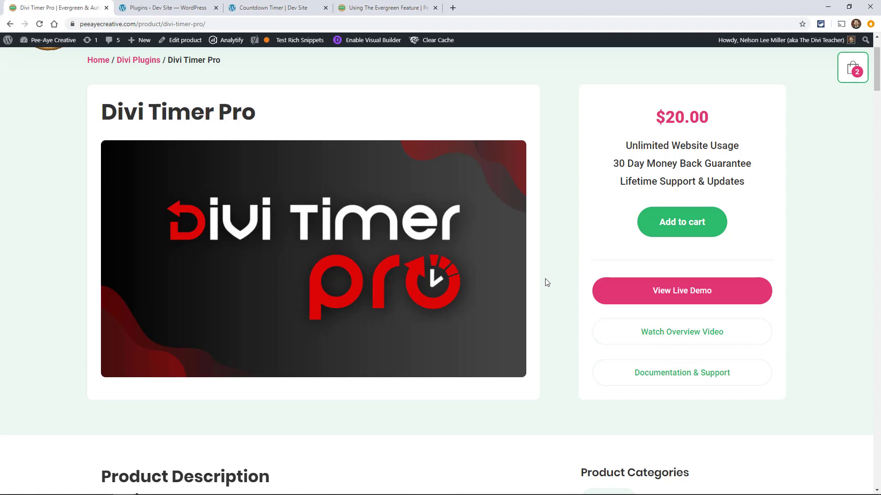
pyautogui.moveTo(556, 316)
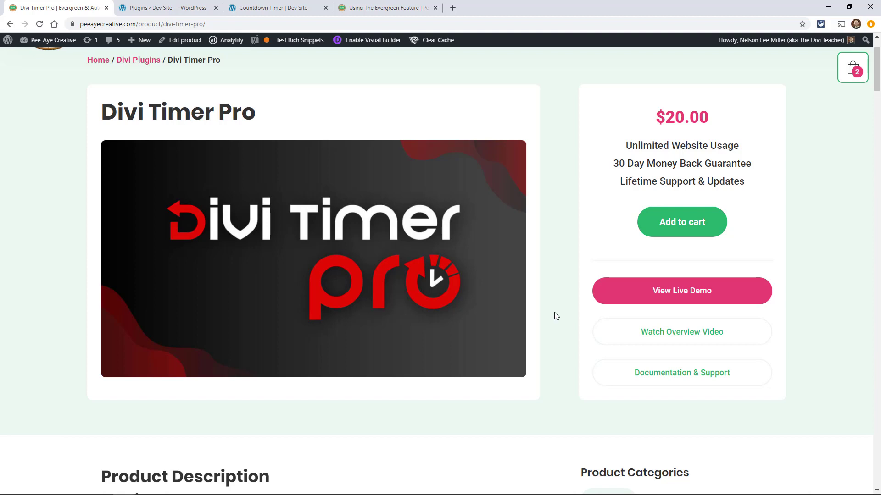
pyautogui.moveTo(394, 67)
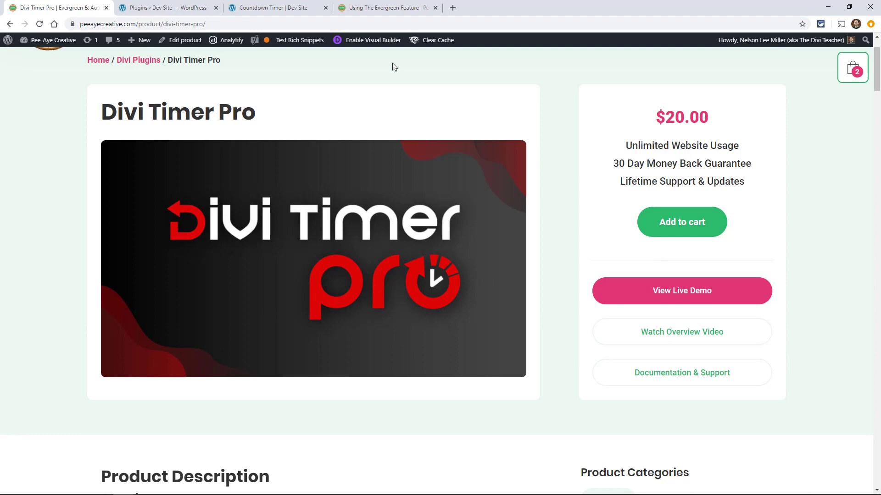
pyautogui.moveTo(515, 310)
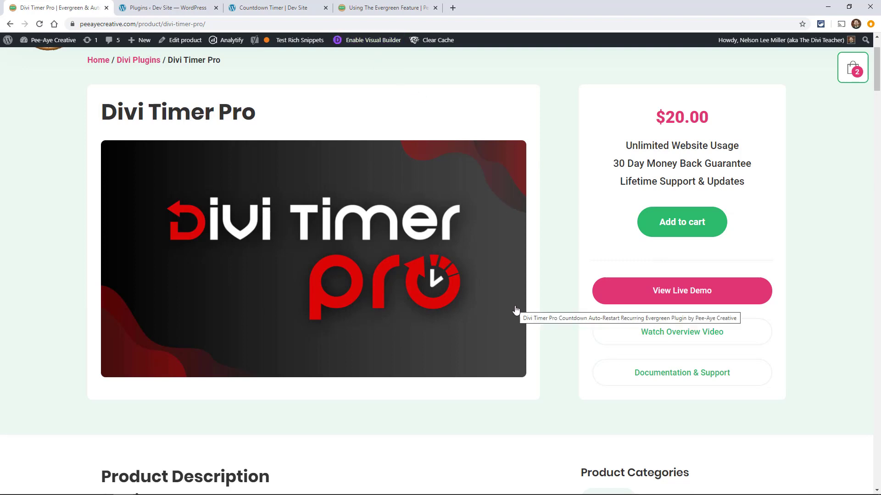
pyautogui.scroll(-3)
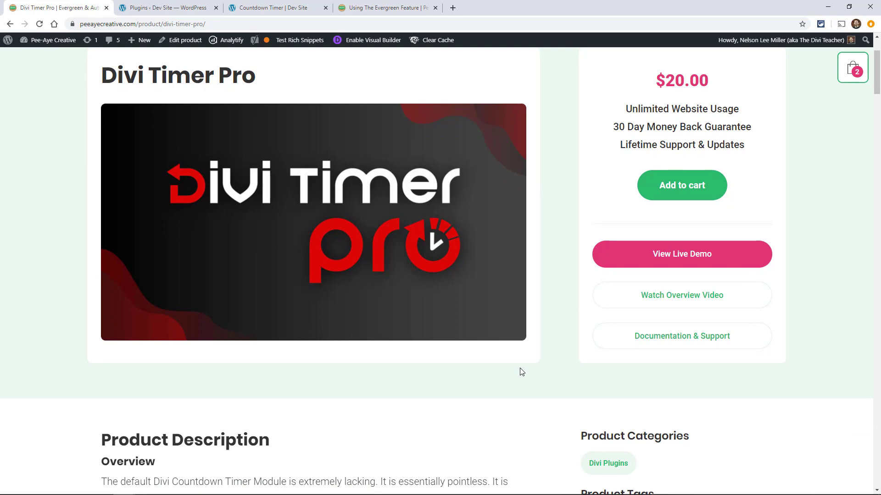
pyautogui.scroll(-3)
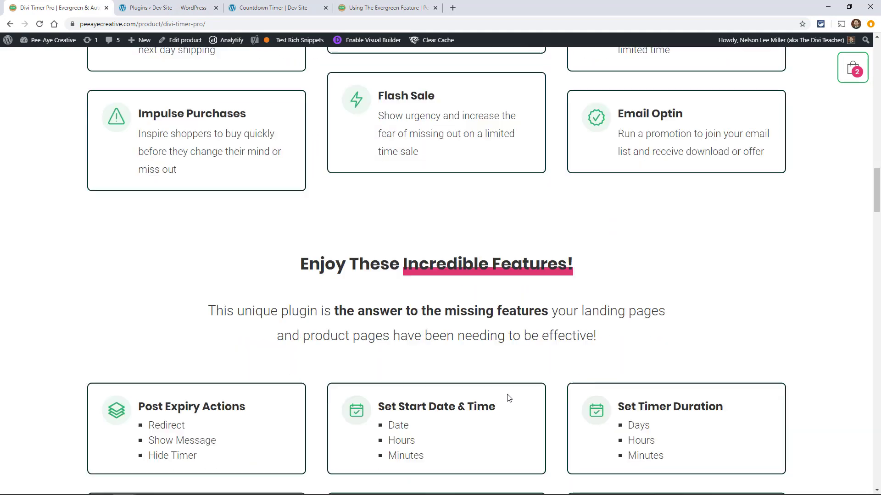
pyautogui.scroll(-3)
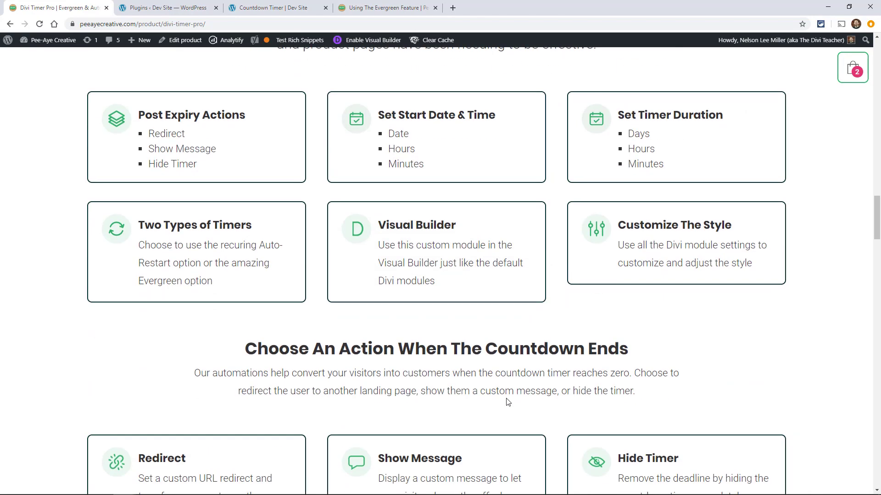
pyautogui.scroll(-3)
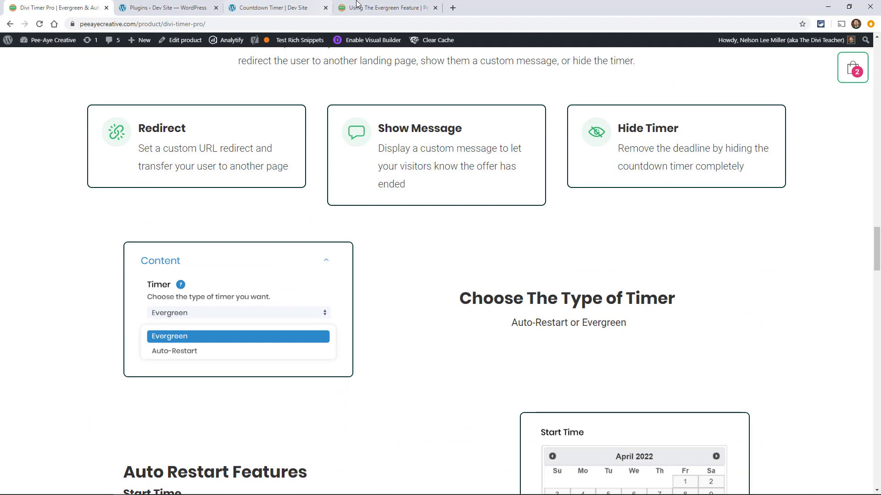
pyautogui.click(384, 7)
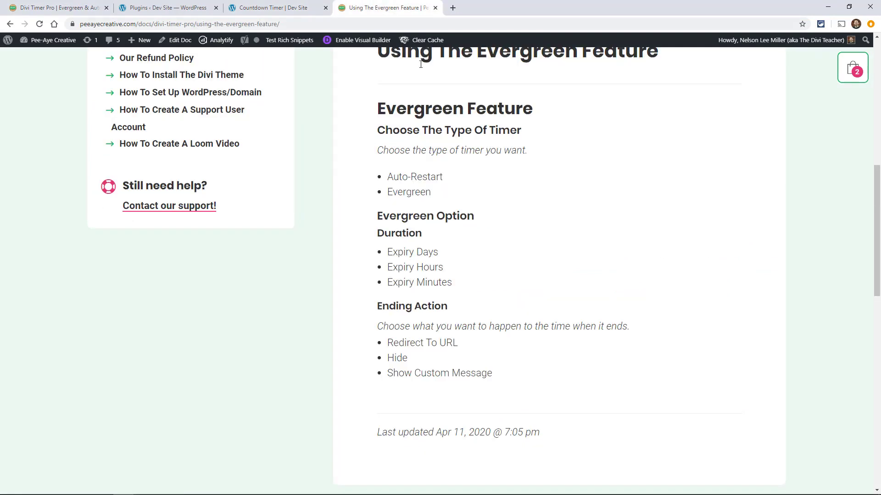
# Insert a Divi Timer Pro module on the demo page and open its content settings.
pyautogui.click(275, 7)
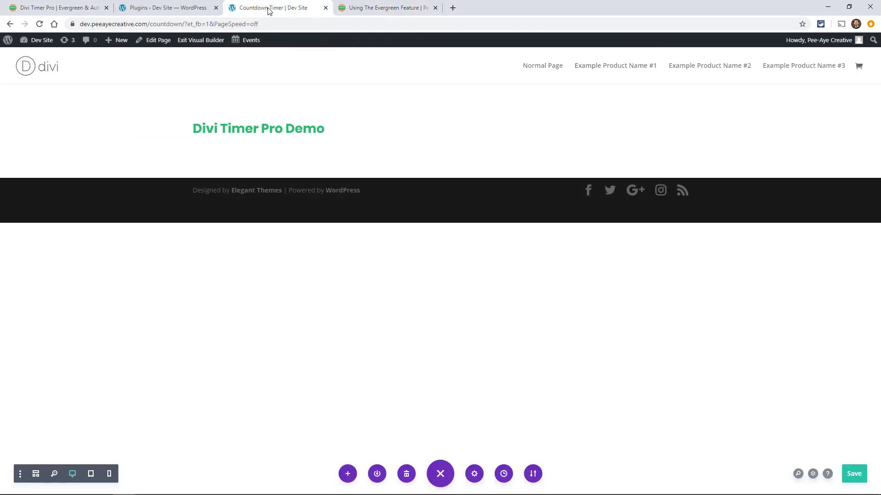
pyautogui.moveTo(439, 129)
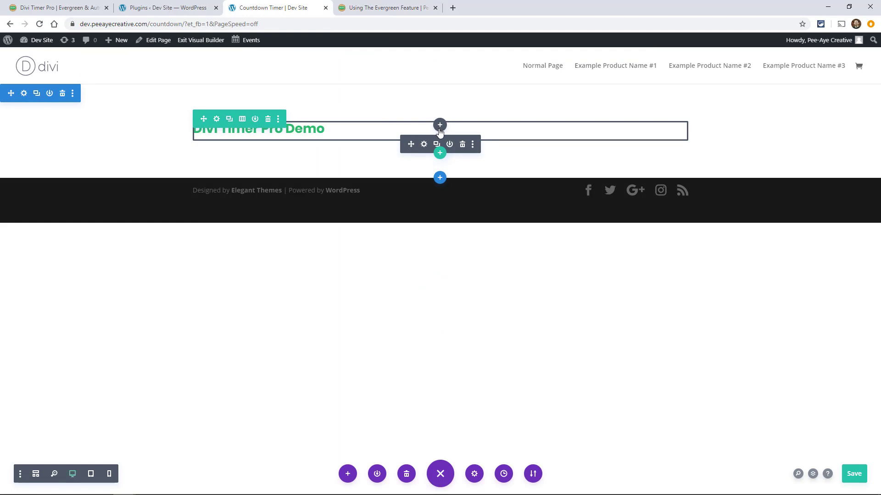
pyautogui.click(440, 124)
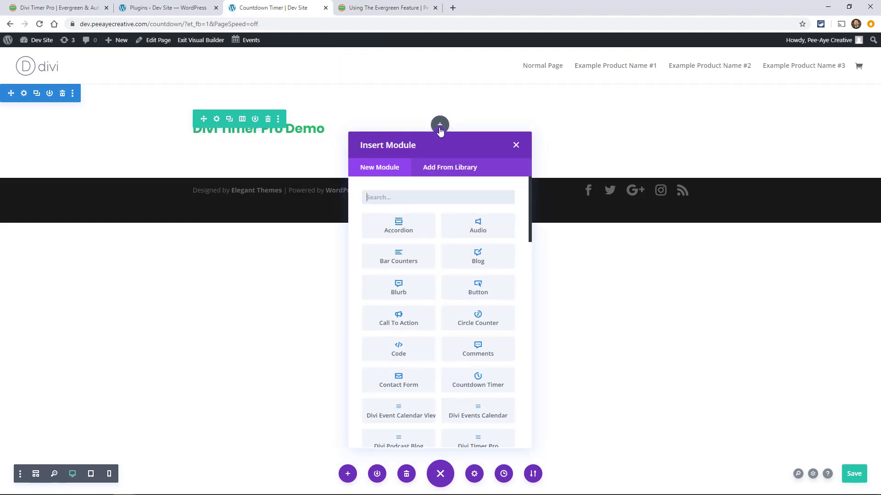
pyautogui.write('timer')
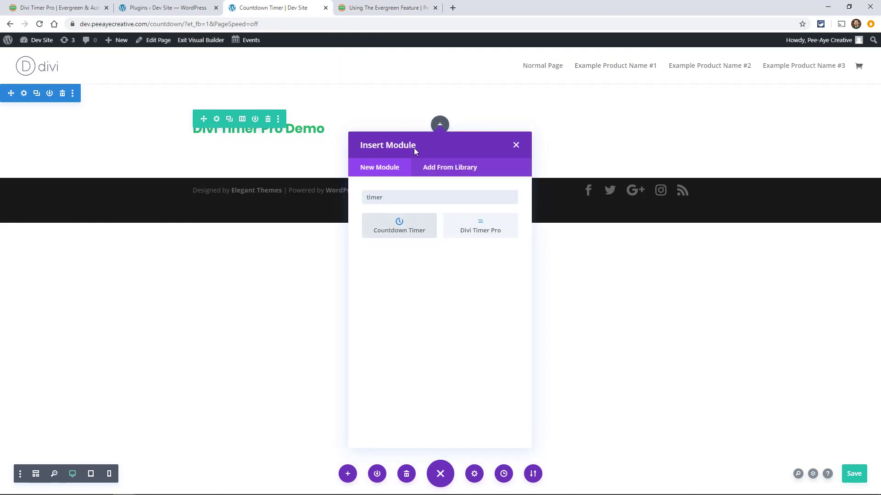
pyautogui.click(480, 230)
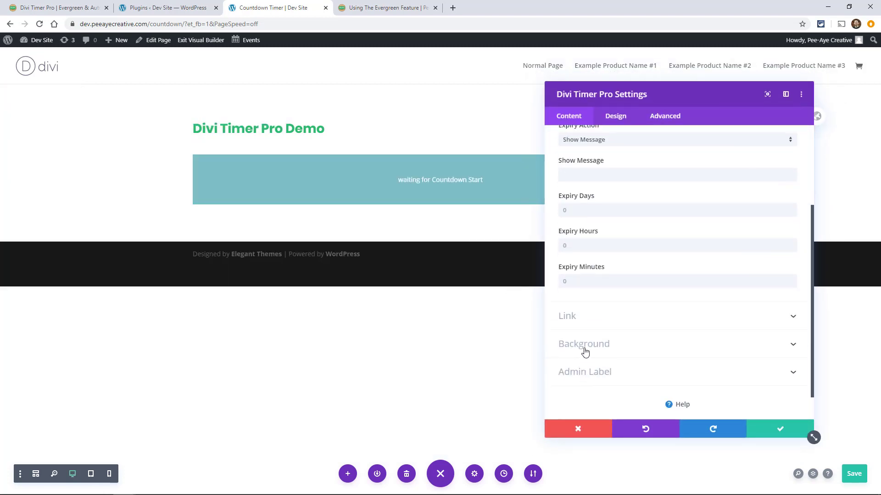
pyautogui.click(584, 344)
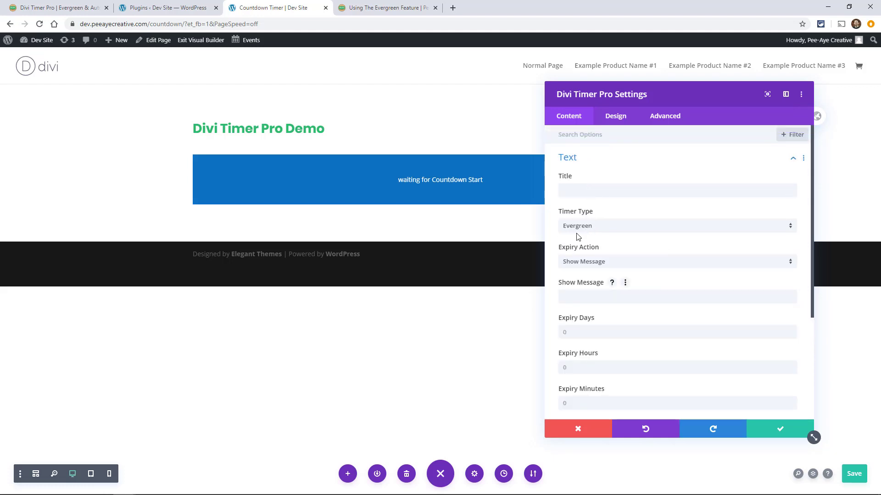
pyautogui.moveTo(590, 230)
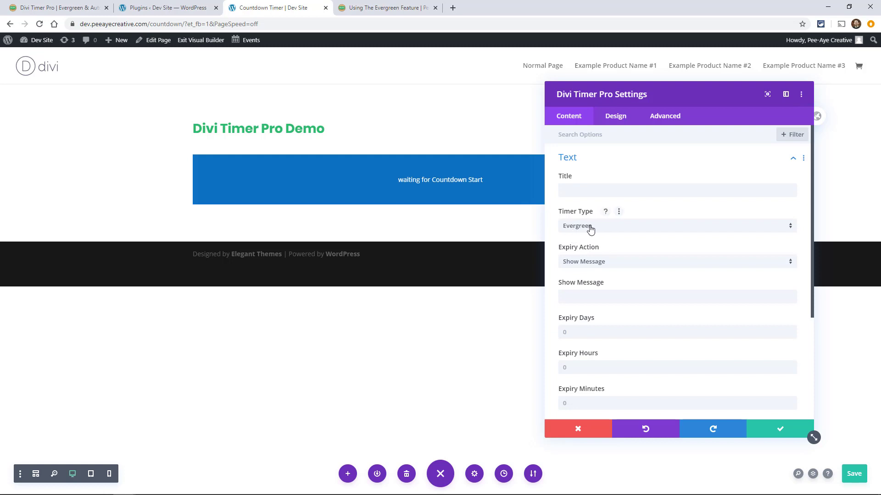
# Keep Timer Type Evergreen with Show Message expiry reading 'Sorry, this offer has ended.'.
pyautogui.click(676, 225)
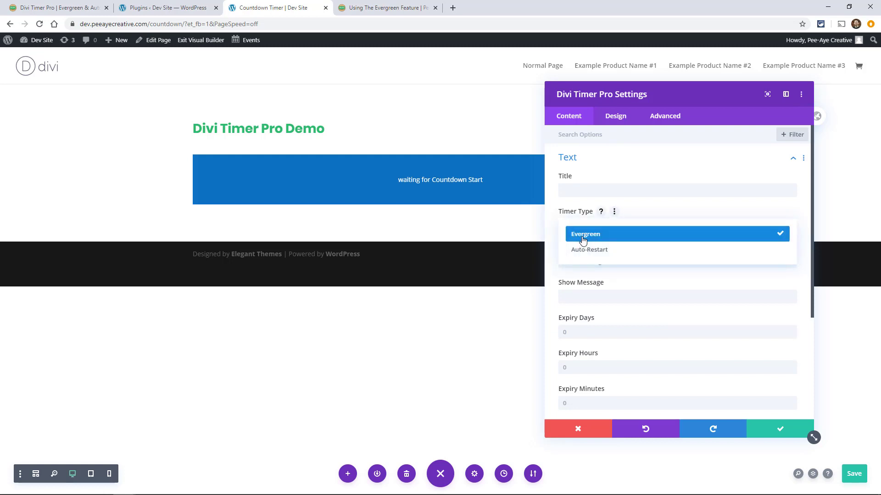
pyautogui.click(585, 234)
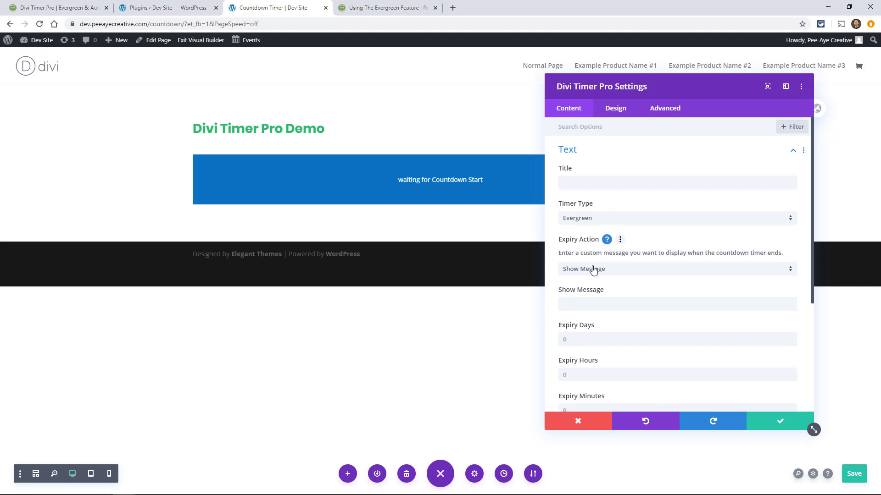
pyautogui.moveTo(573, 238)
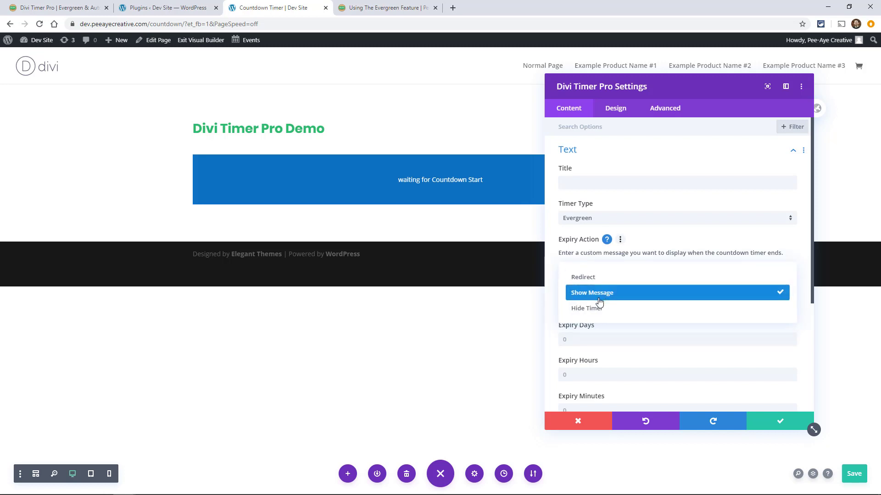
pyautogui.click(591, 292)
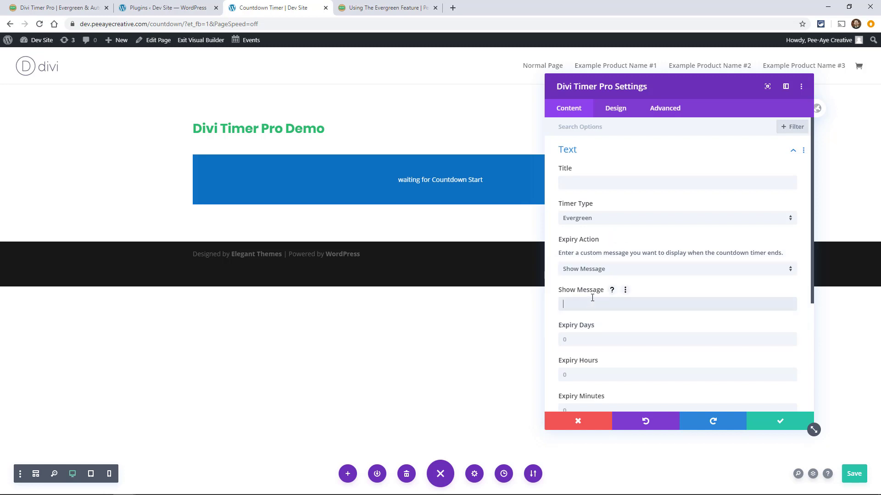
pyautogui.write('Sorry, this offer has')
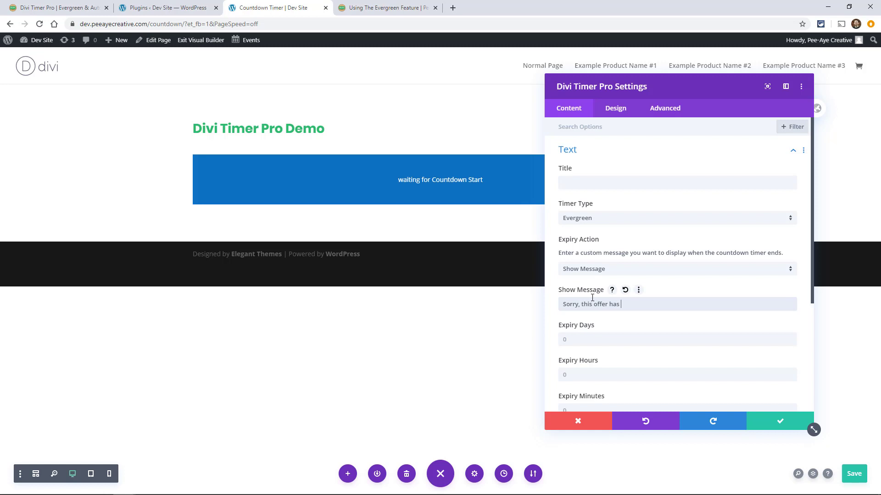
pyautogui.write('ended,')
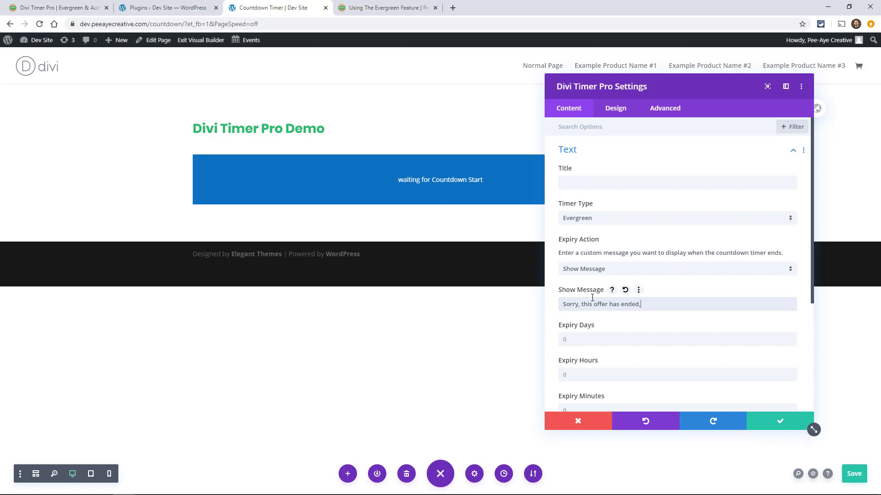
pyautogui.click(677, 269)
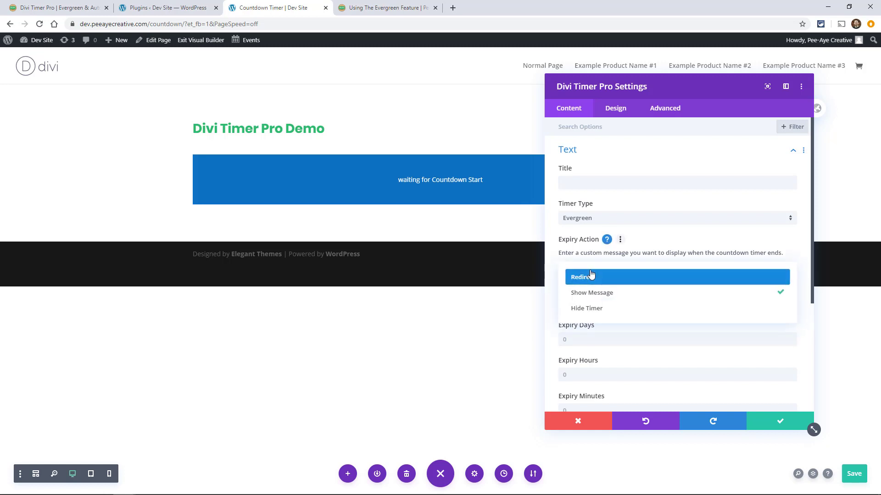
pyautogui.click(582, 276)
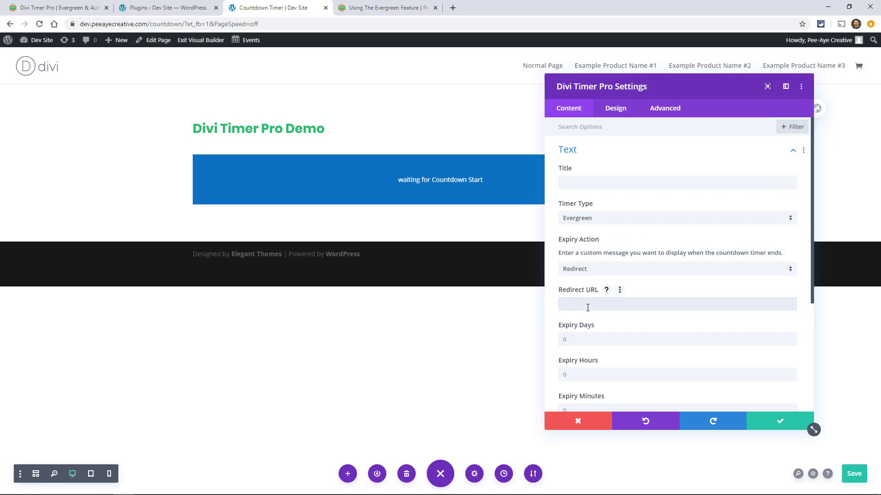
pyautogui.write('www.')
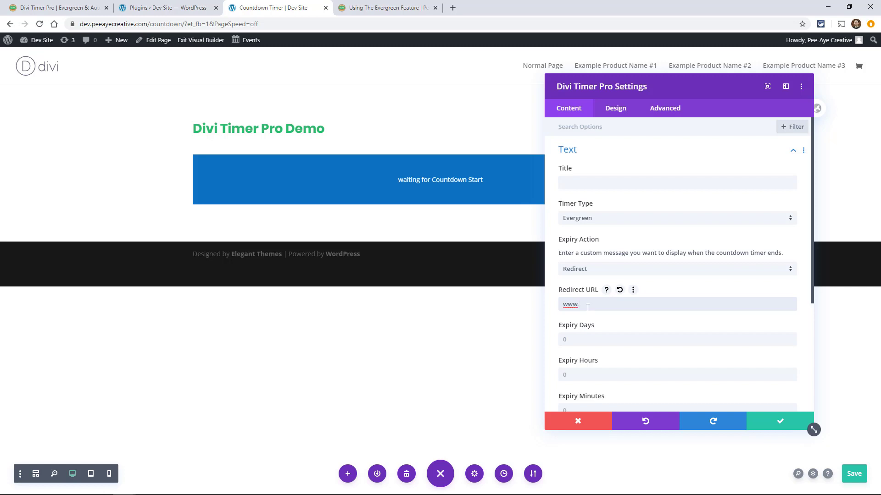
pyautogui.click(619, 288)
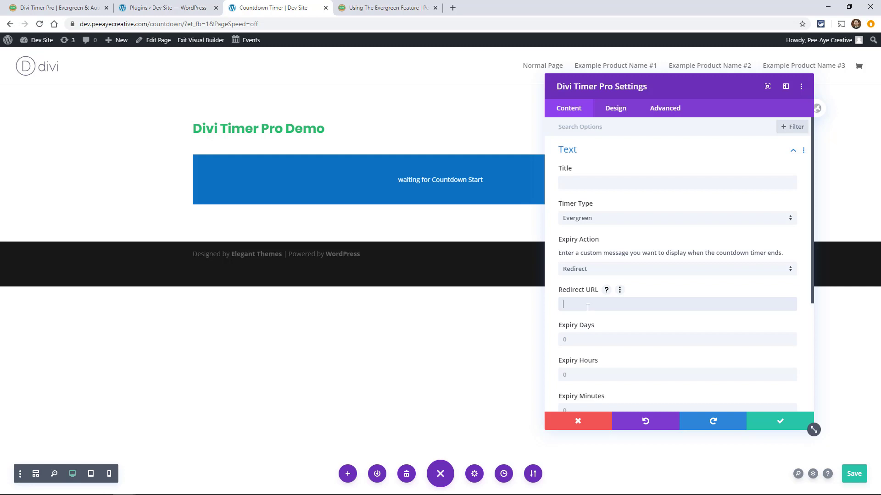
pyautogui.moveTo(588, 286)
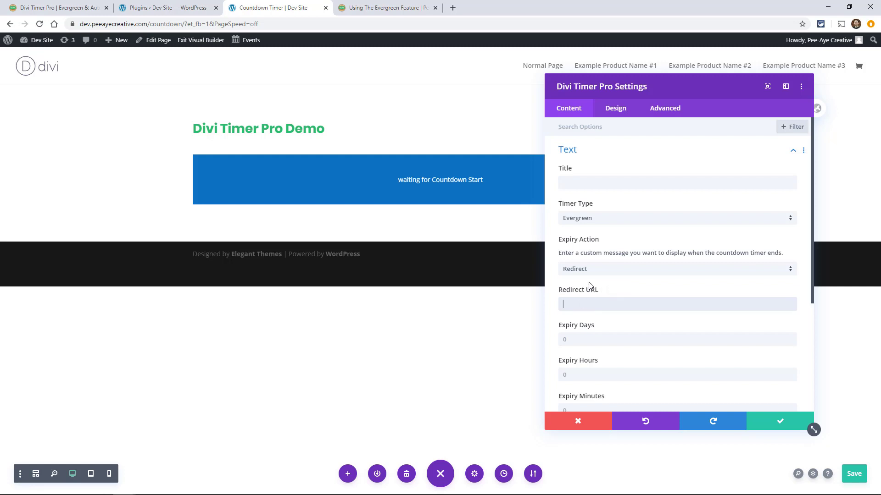
# Try Hide as expiry action, return to Redirect, and set Expiry Hours to 4.
pyautogui.click(676, 269)
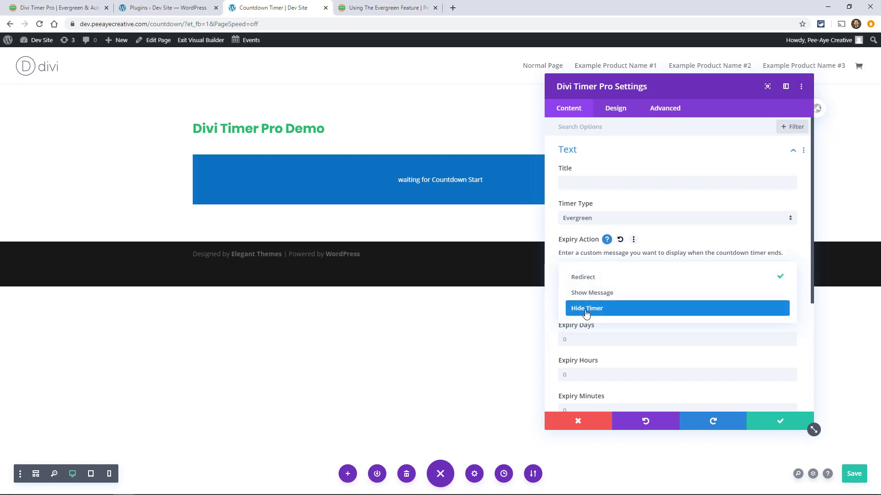
pyautogui.click(586, 308)
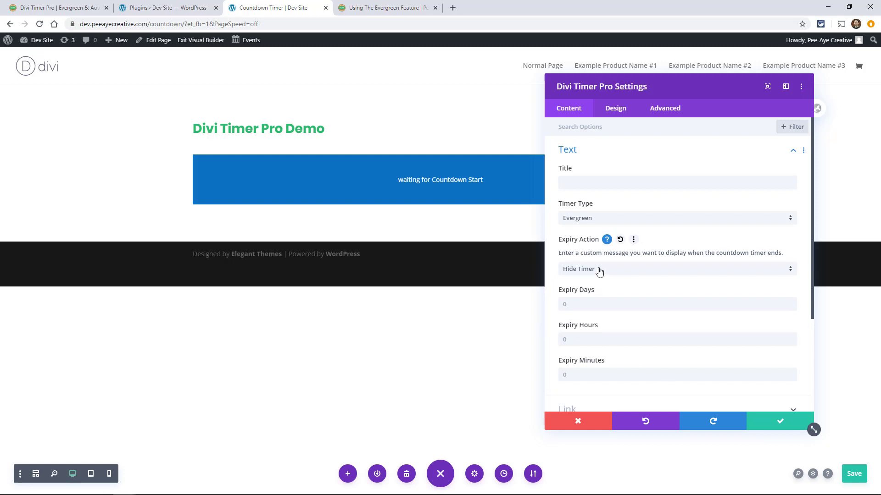
pyautogui.click(674, 269)
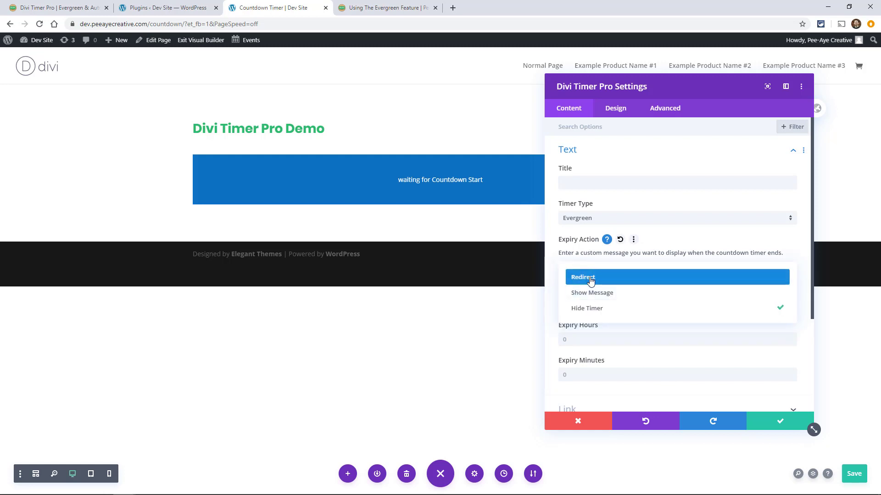
pyautogui.click(583, 277)
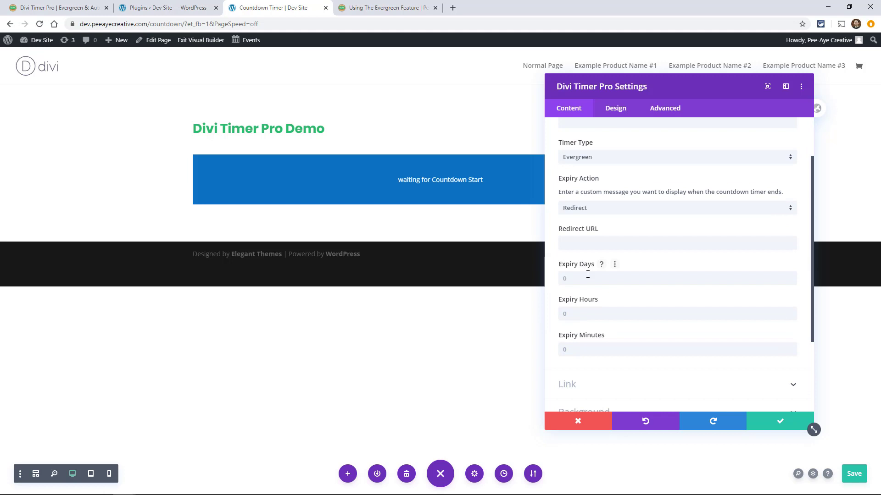
pyautogui.moveTo(598, 266)
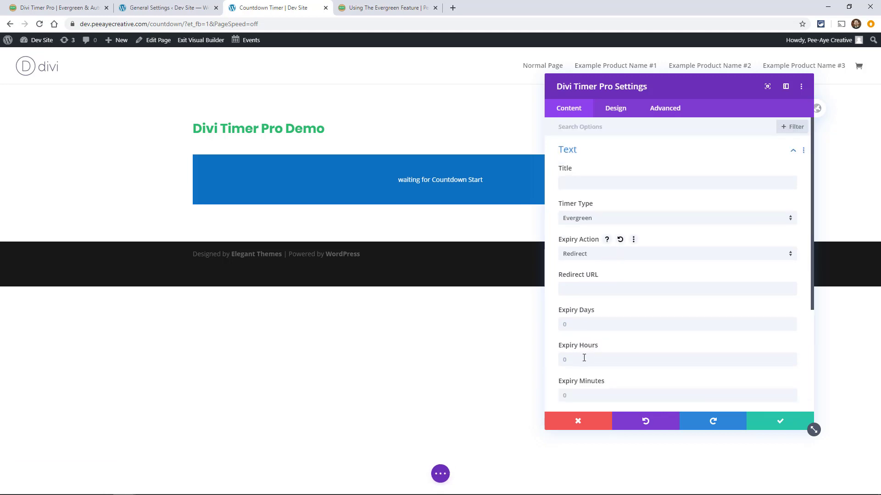
pyautogui.write('4')
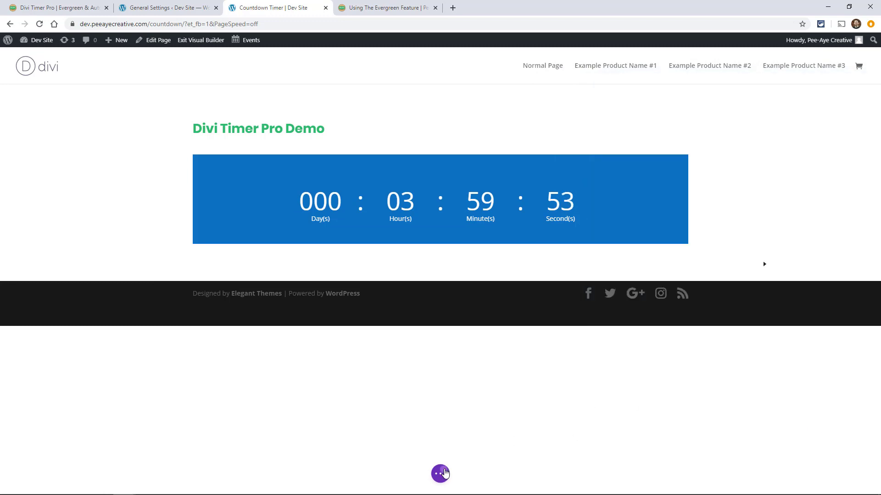
# Exit the Visual Builder and reload the live page to confirm the countdown keeps running.
pyautogui.click(440, 473)
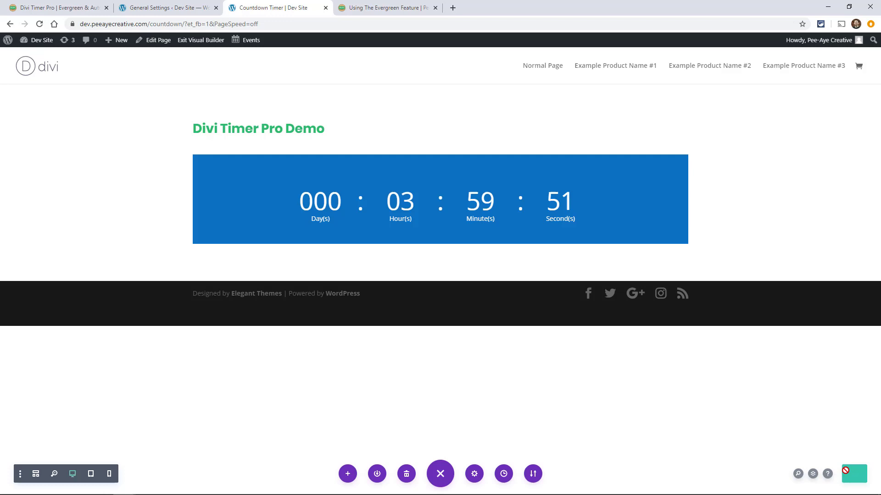
pyautogui.moveTo(512, 296)
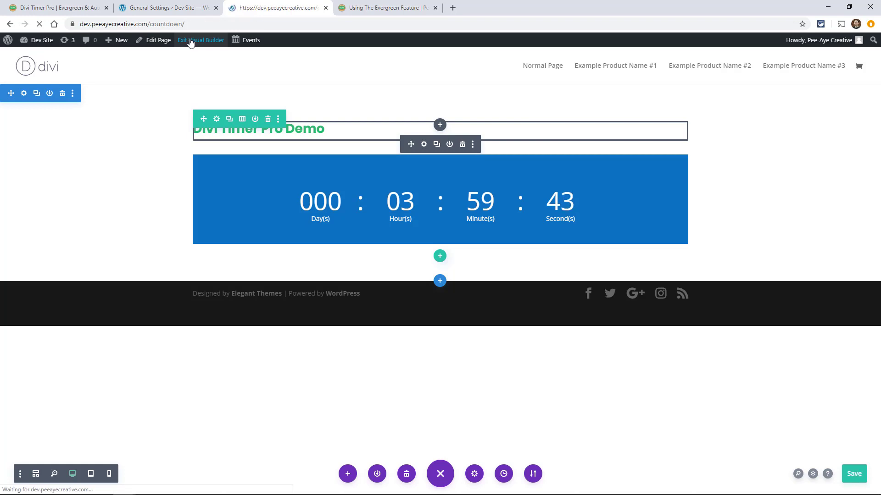
pyautogui.click(201, 39)
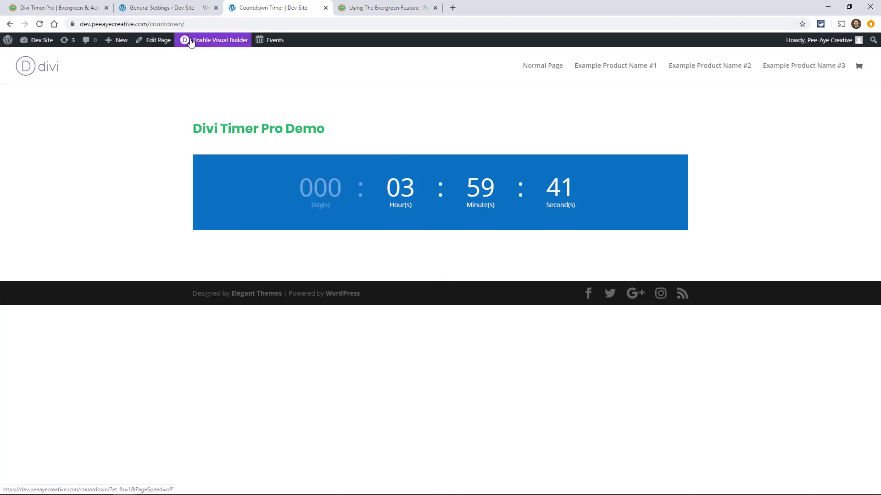
pyautogui.moveTo(587, 182)
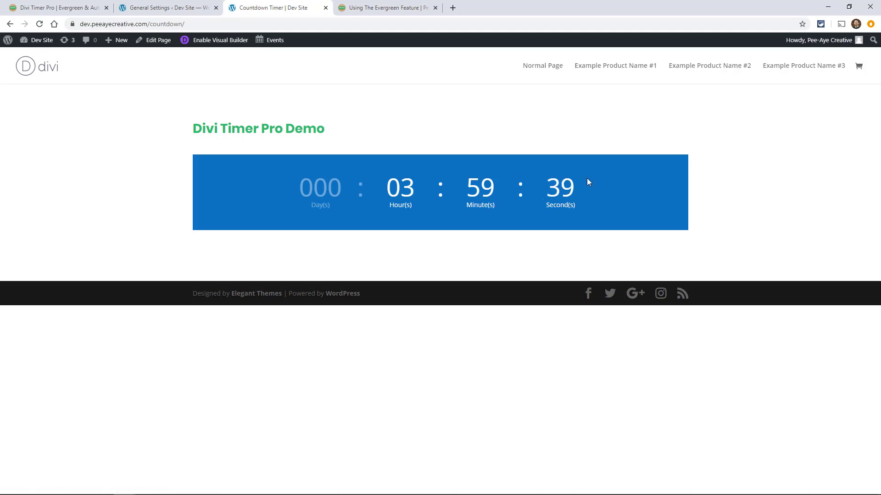
pyautogui.click(37, 66)
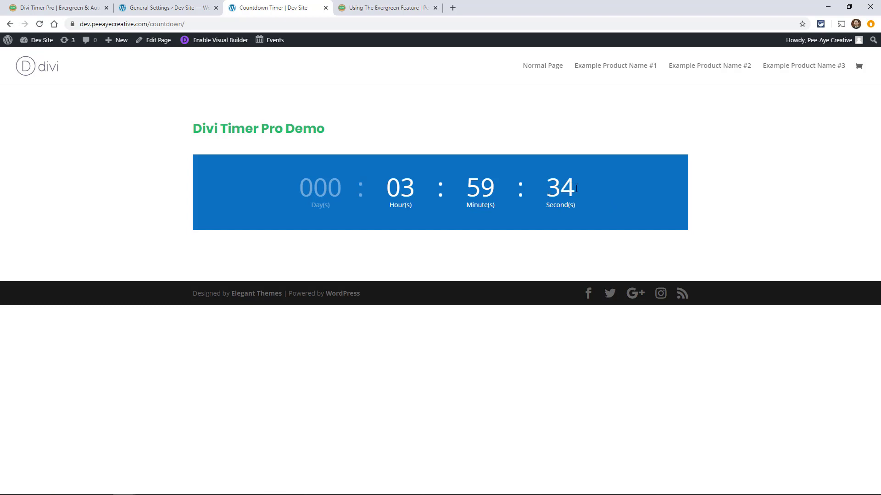
pyautogui.click(39, 24)
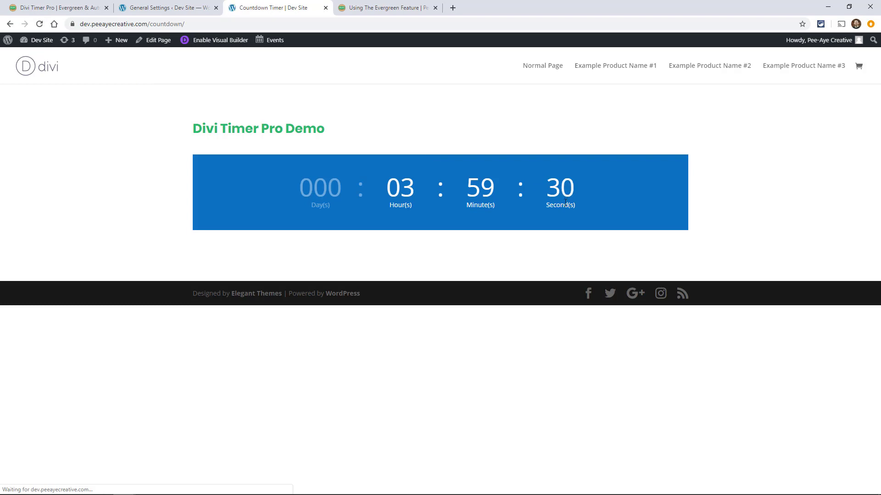
pyautogui.moveTo(600, 209)
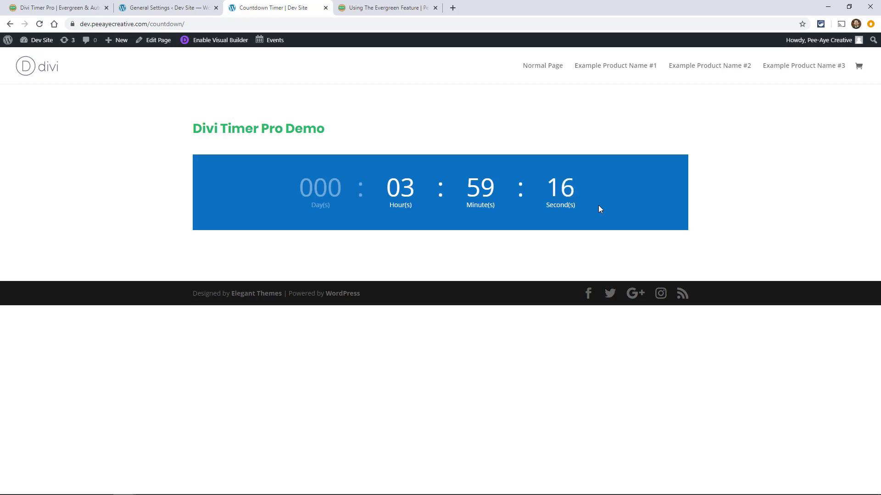
pyautogui.moveTo(535, 129)
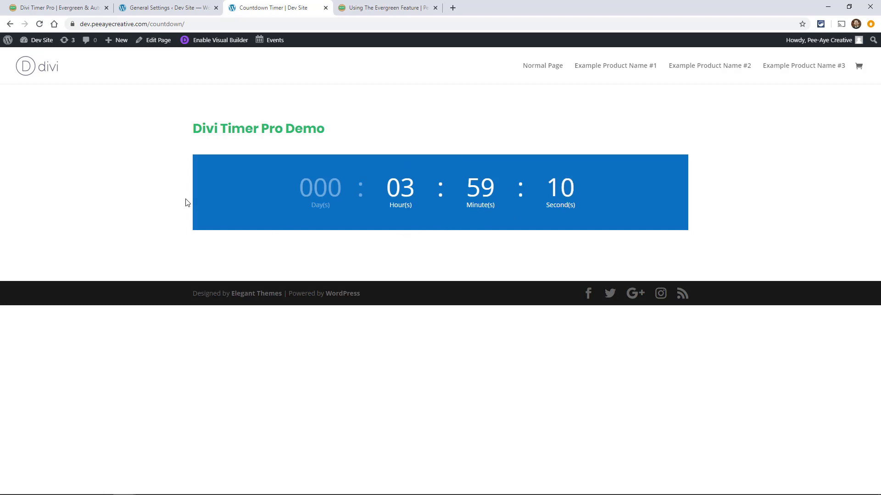
pyautogui.moveTo(454, 214)
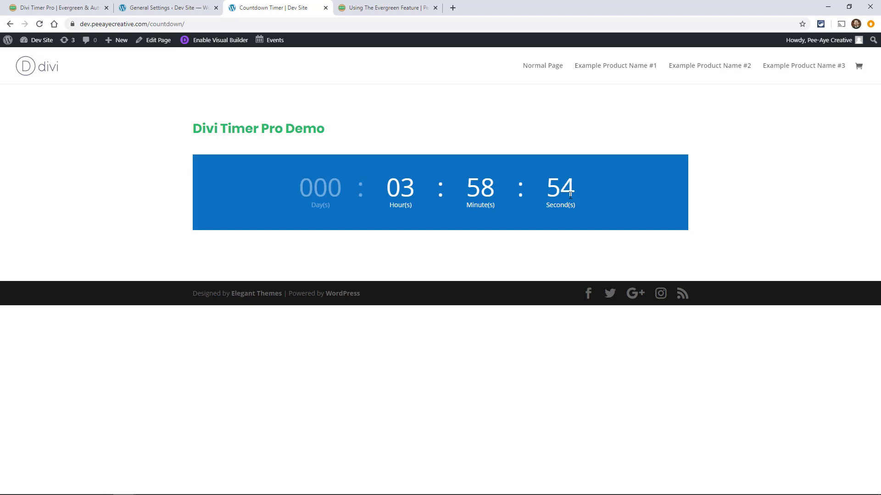
pyautogui.moveTo(542, 209)
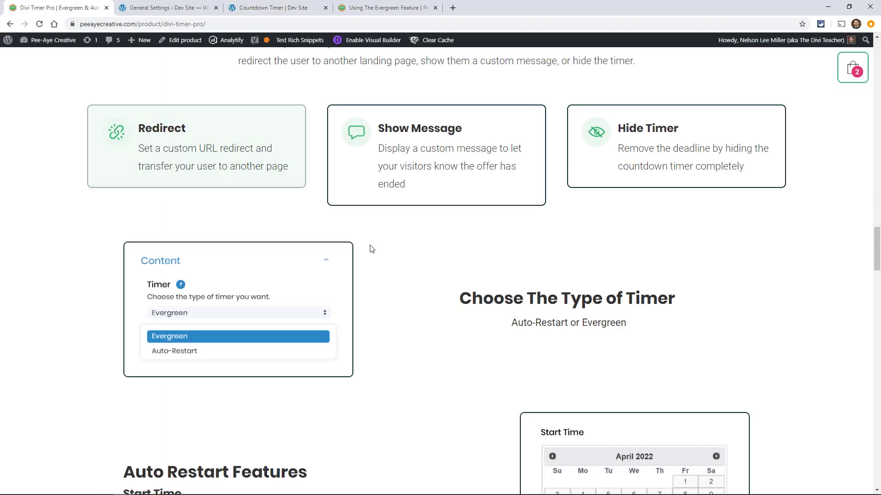
# Scroll the Divi Timer Pro product page down to the Free Bonus #1 ten countdown layouts.
pyautogui.scroll(3)
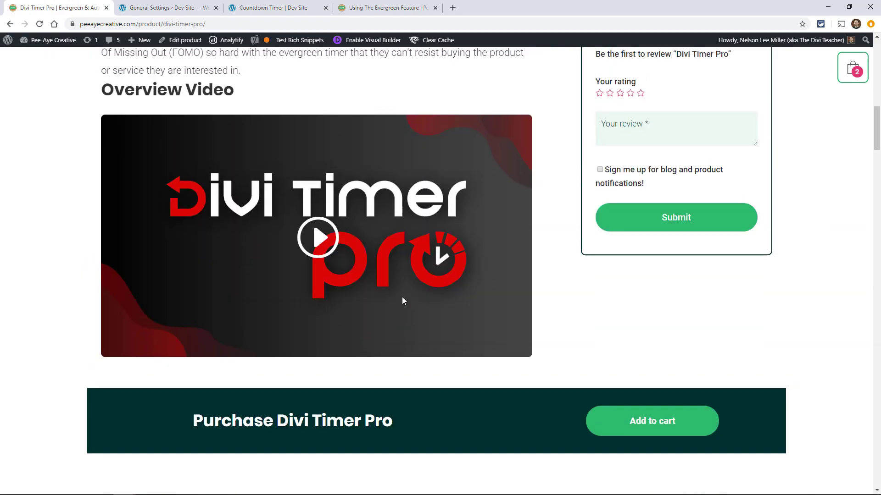
pyautogui.scroll(3)
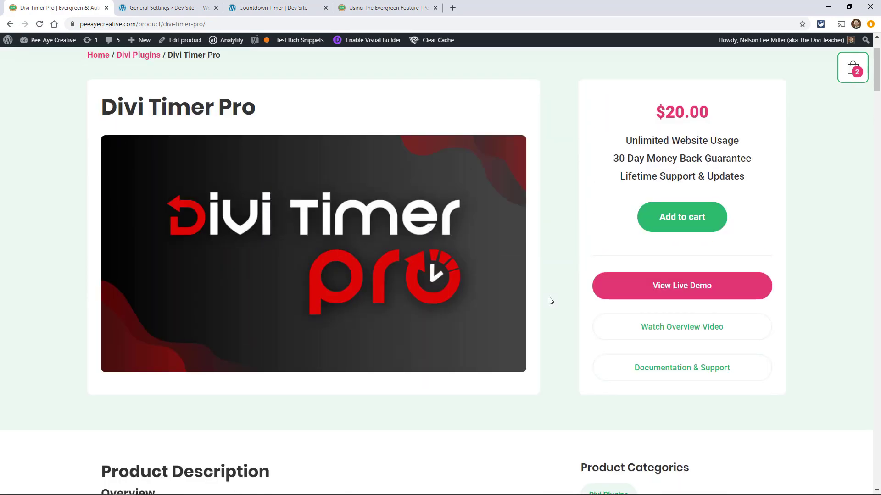
pyautogui.scroll(-3)
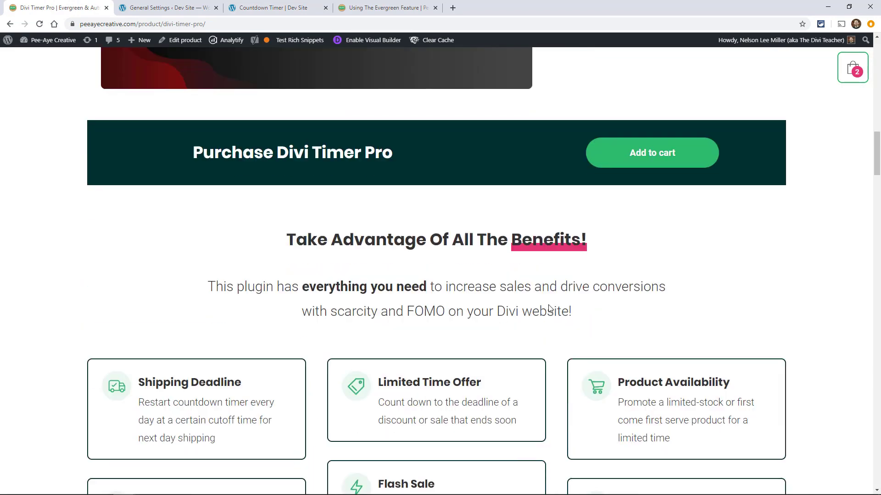
pyautogui.scroll(-3)
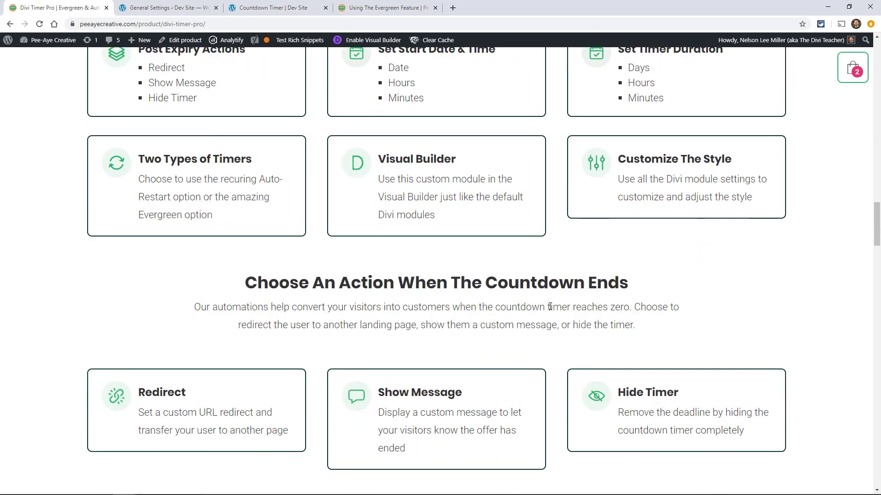
pyautogui.scroll(-3)
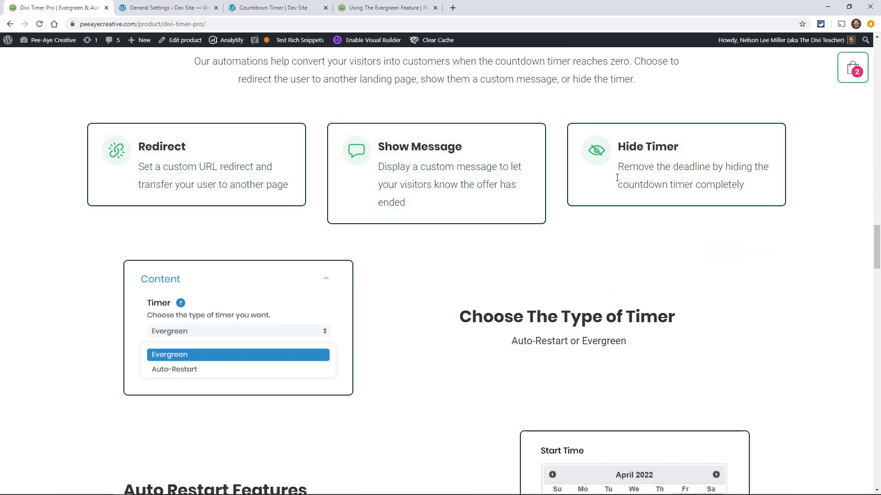
pyautogui.moveTo(196, 166)
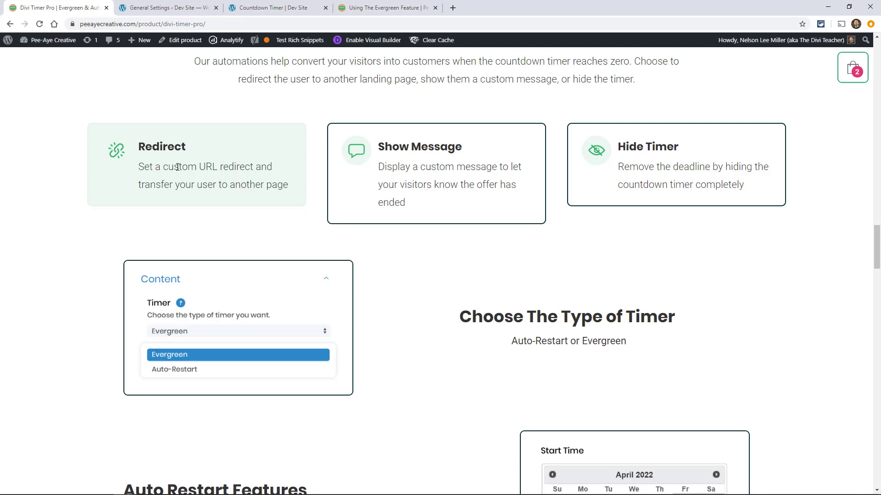
pyautogui.scroll(-3)
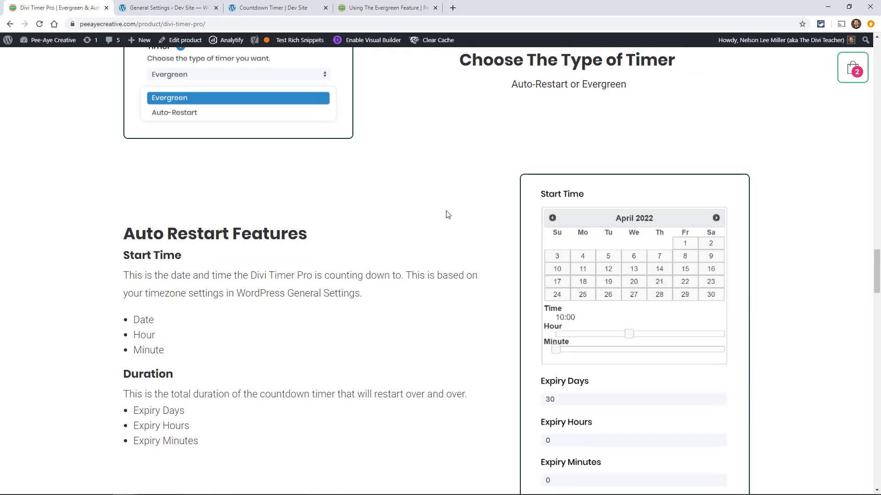
pyautogui.scroll(-3)
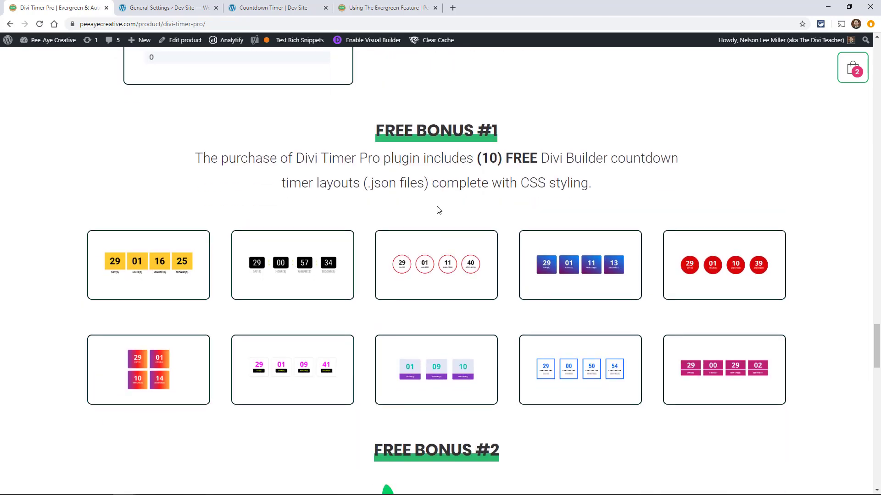
pyautogui.scroll(-3)
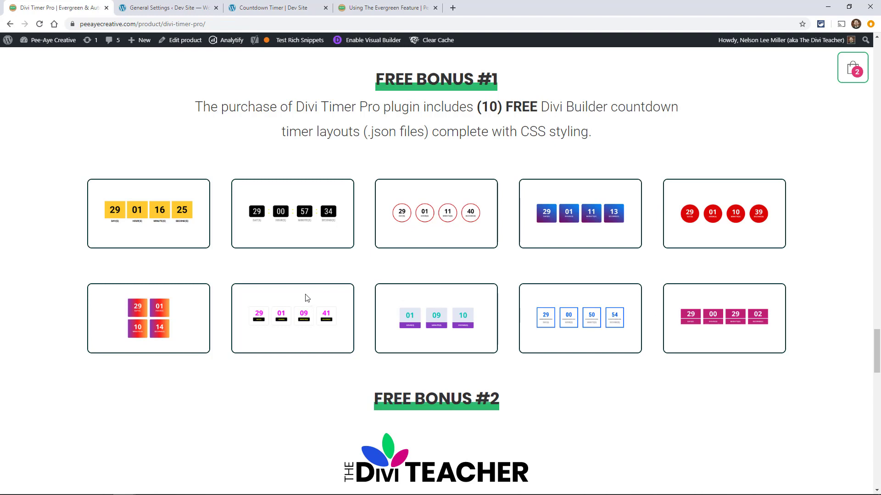
pyautogui.moveTo(278, 339)
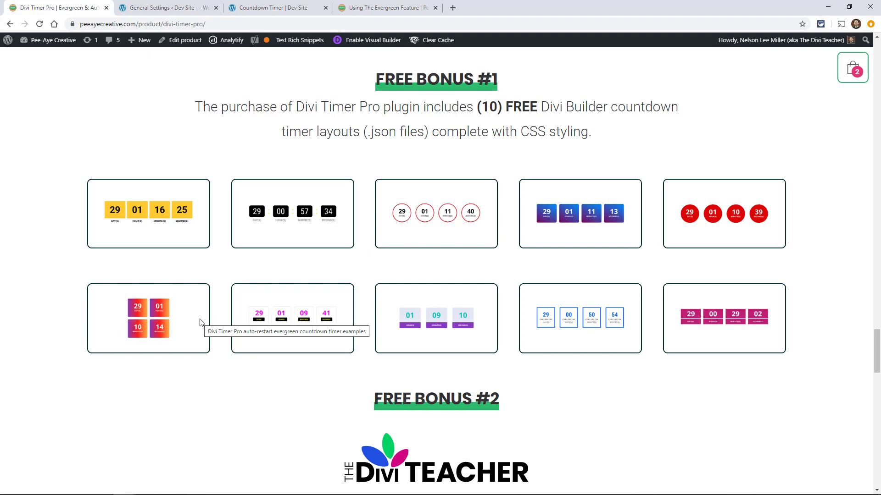
pyautogui.moveTo(728, 213)
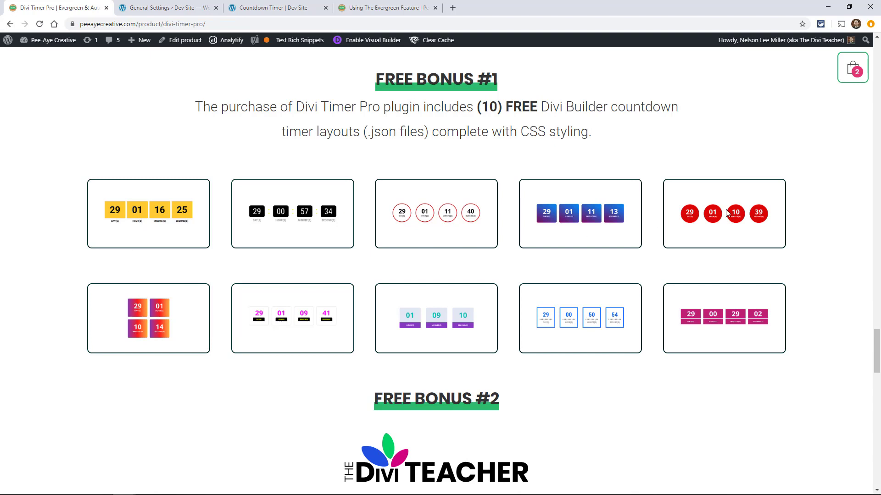
pyautogui.moveTo(712, 323)
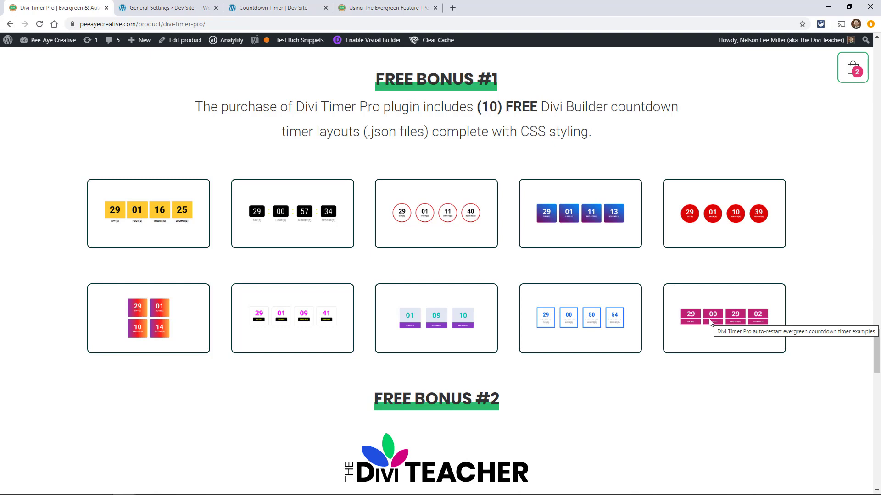
pyautogui.moveTo(700, 304)
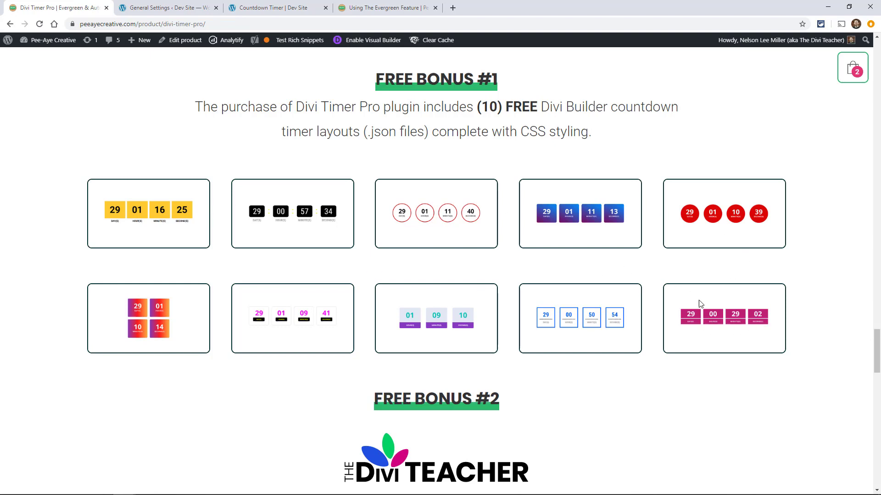
pyautogui.moveTo(748, 261)
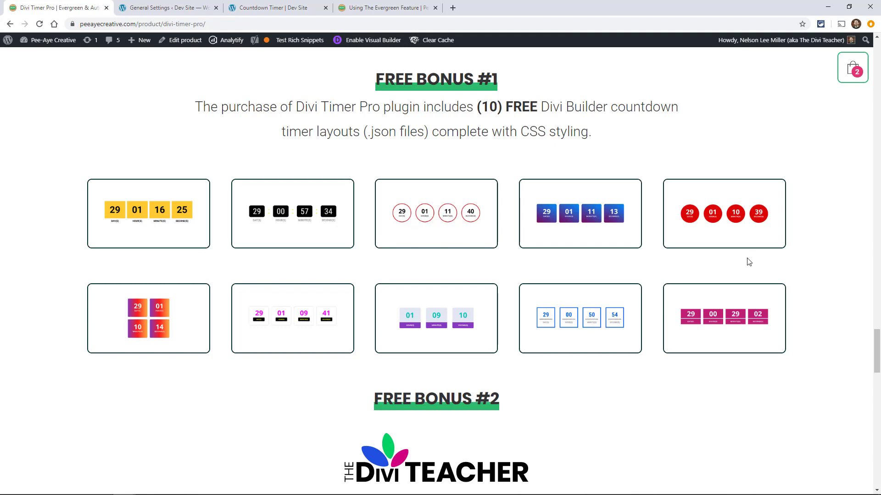
pyautogui.moveTo(386, 66)
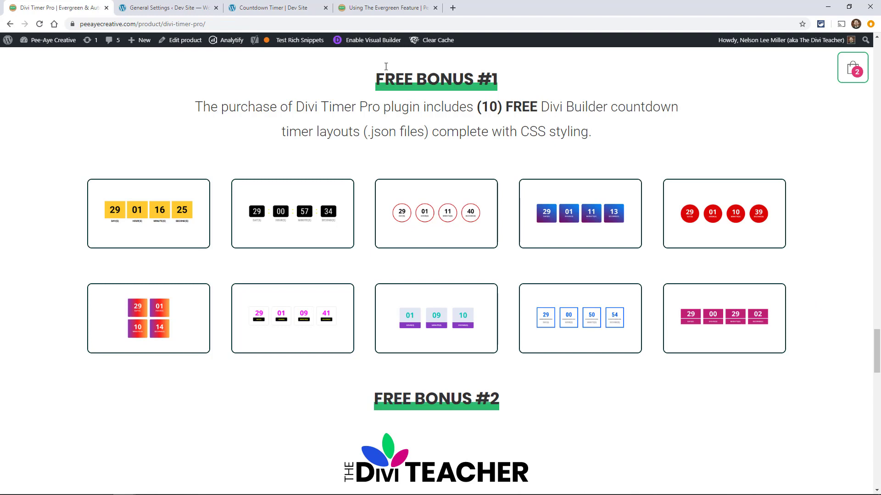
# Return to the Evergreen feature documentation tab and scroll through its notes.
pyautogui.click(386, 7)
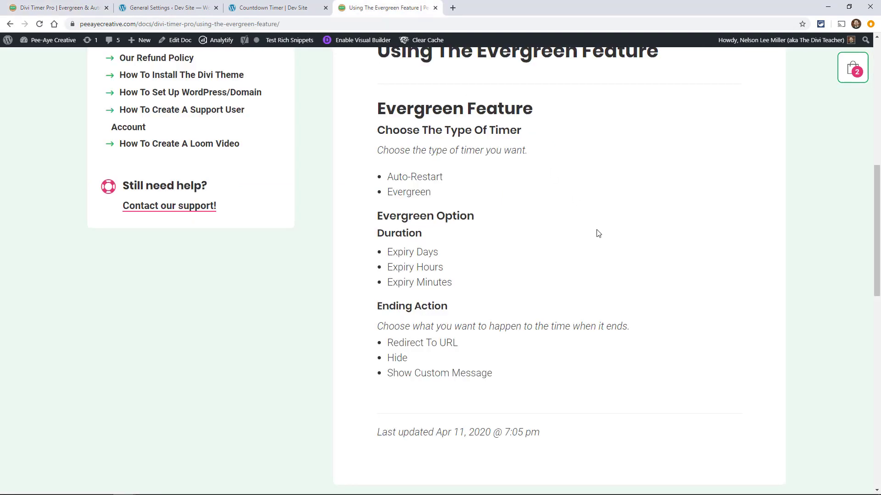
pyautogui.scroll(3)
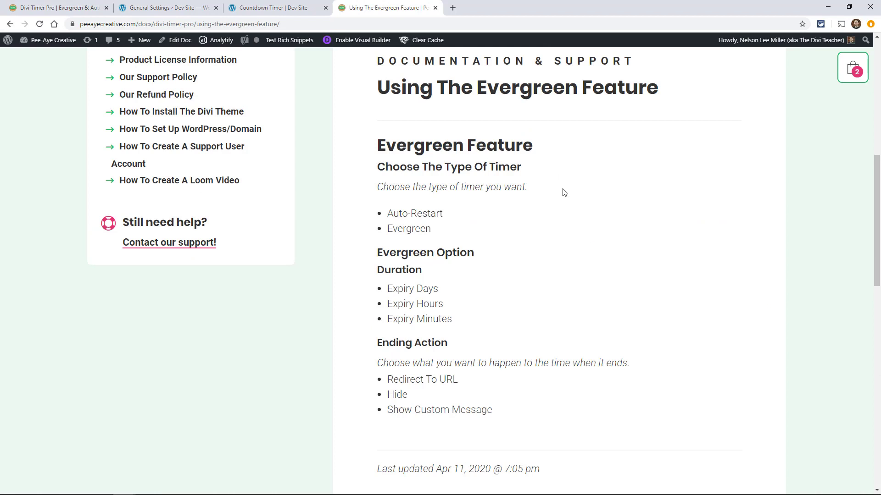
pyautogui.scroll(3)
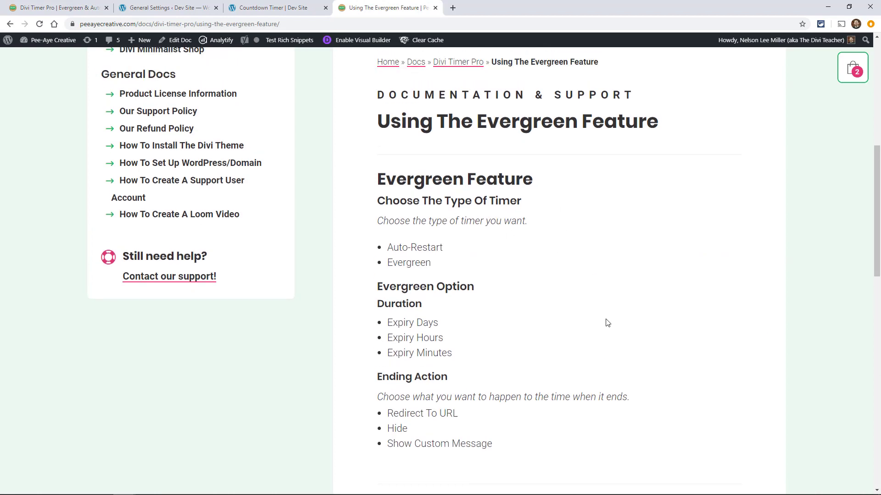
pyautogui.scroll(3)
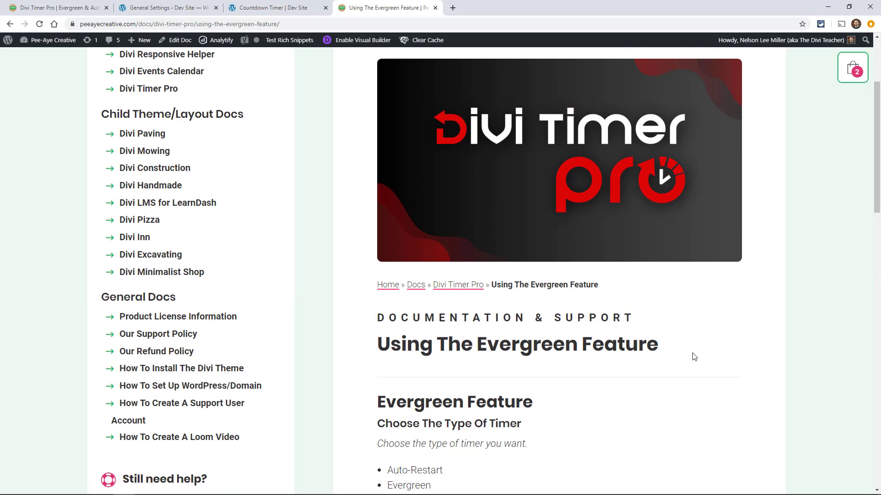
pyautogui.scroll(-3)
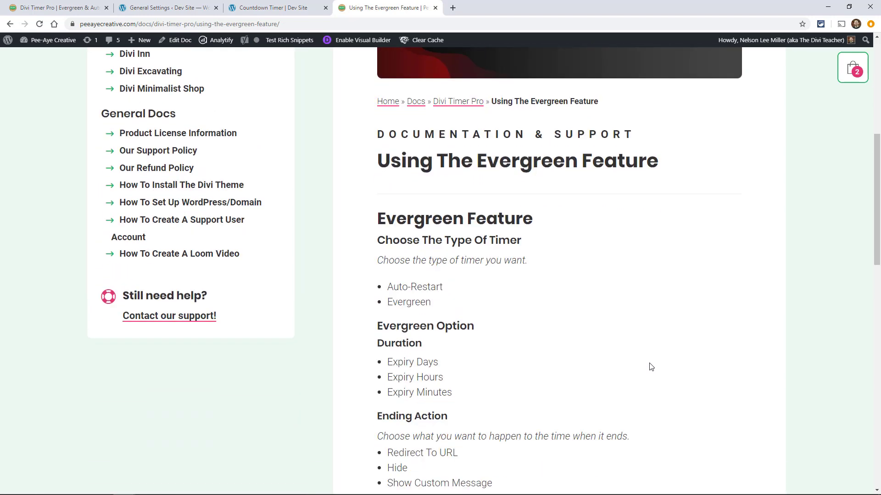